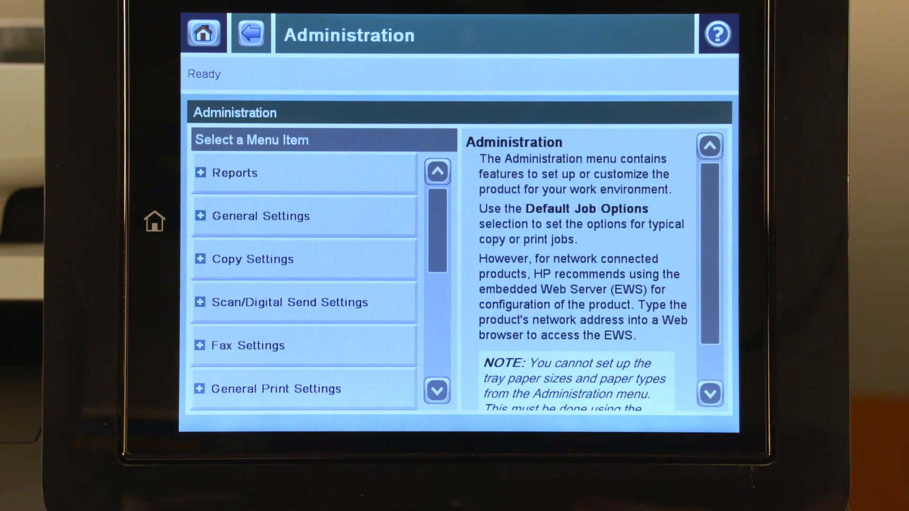
Set Enable Retrieve from USB to Enabled in General Settings and save
click(260, 216)
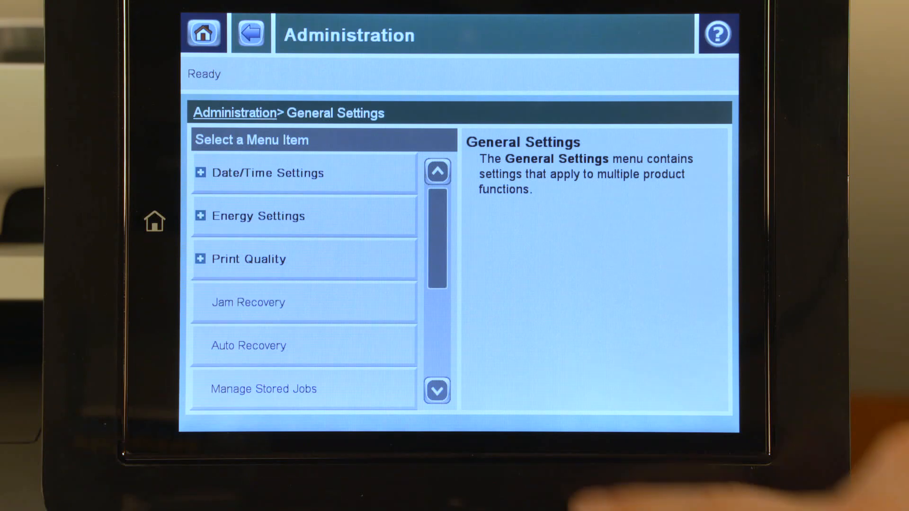
scroll(down, 3)
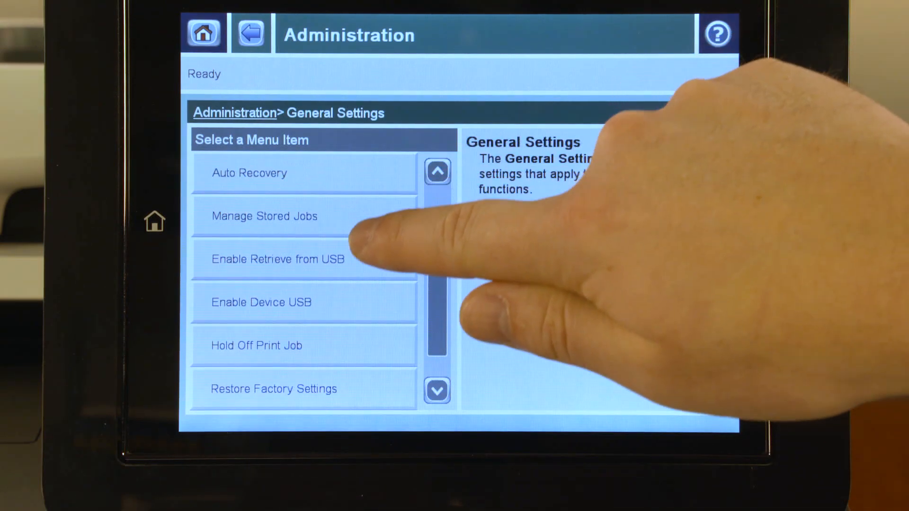
click(277, 259)
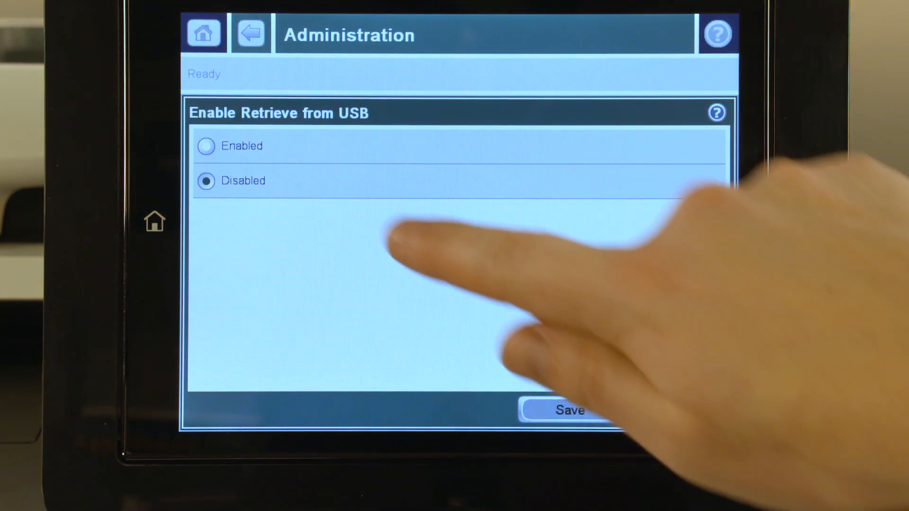
click(206, 146)
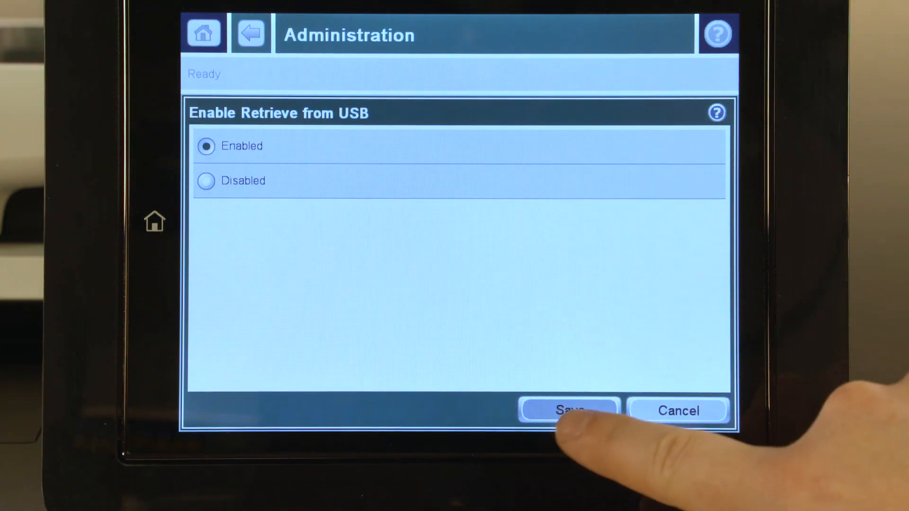
click(569, 410)
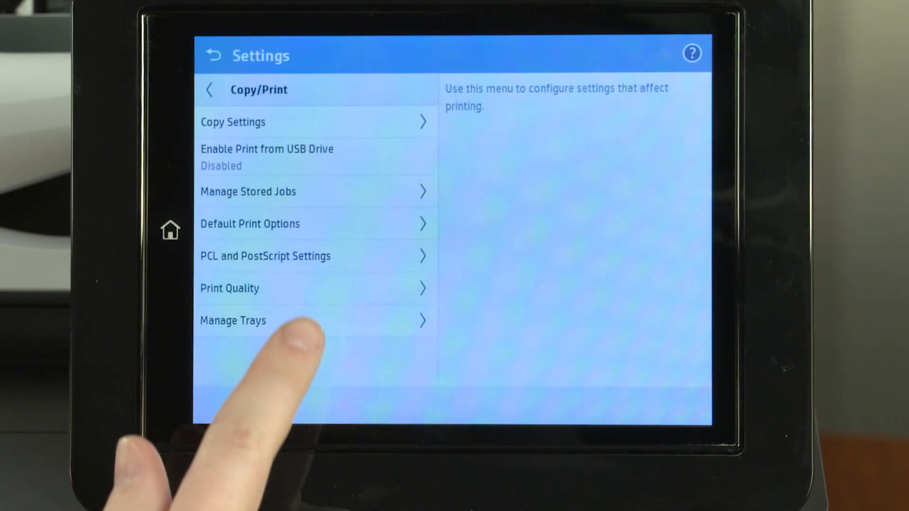
Set Enable Print from USB Drive to Enabled in Copy/Print settings
click(267, 157)
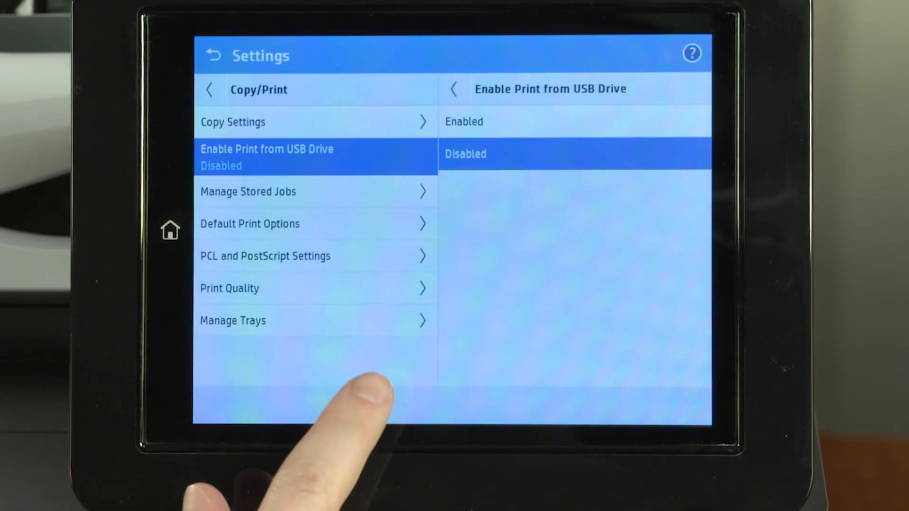
click(464, 121)
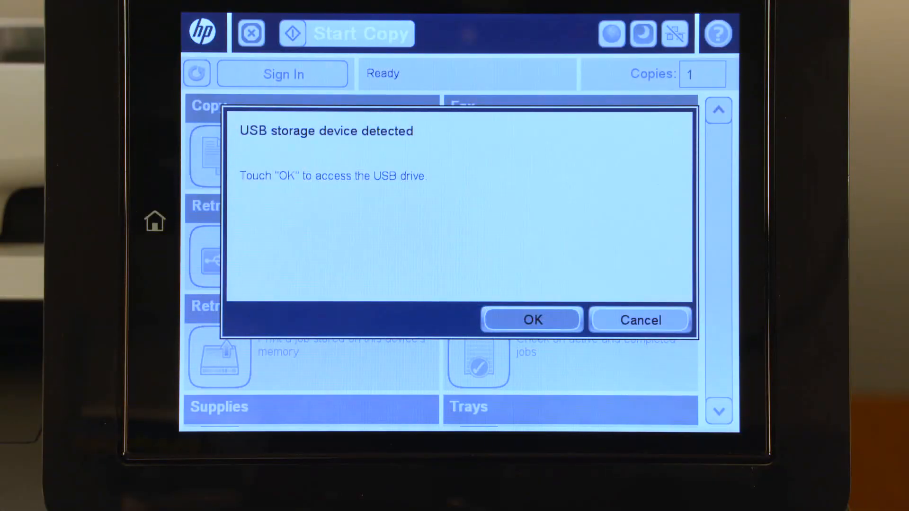
Accept the detected USB drive, select HP Document.pdf, and retrieve it for printing
click(530, 320)
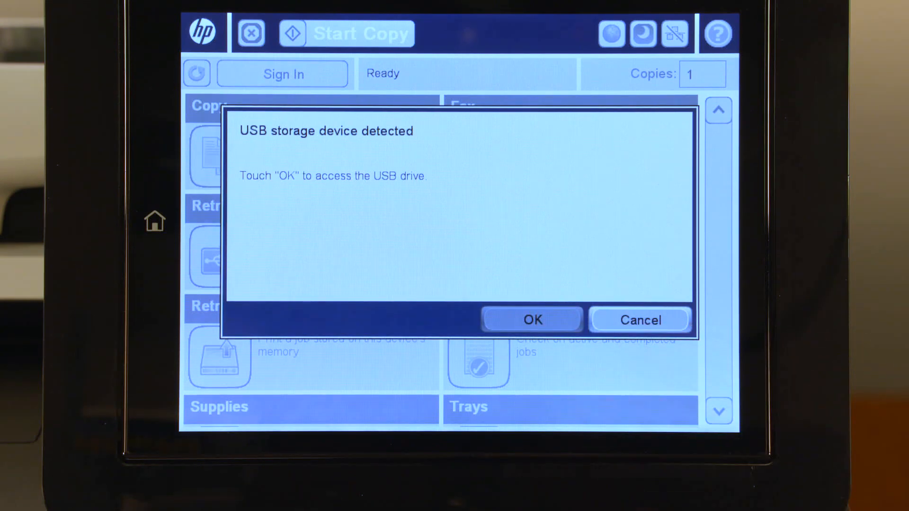
click(530, 320)
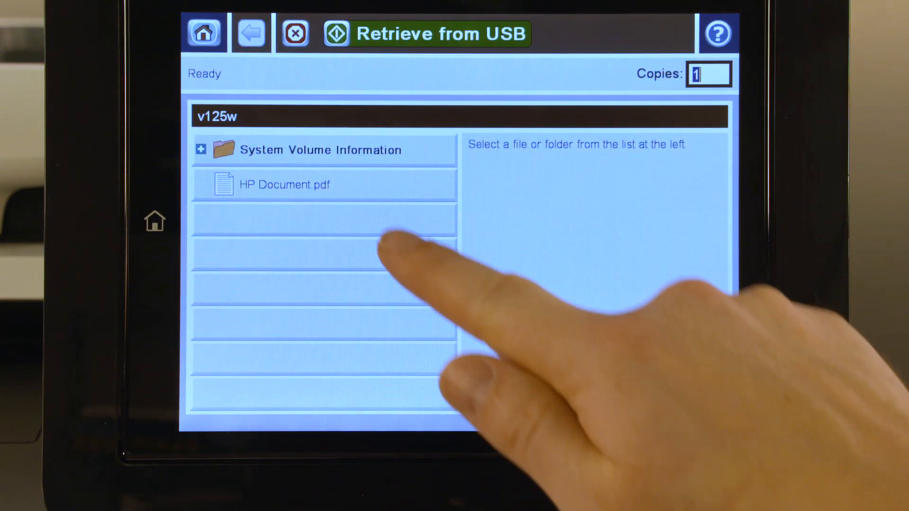
click(284, 184)
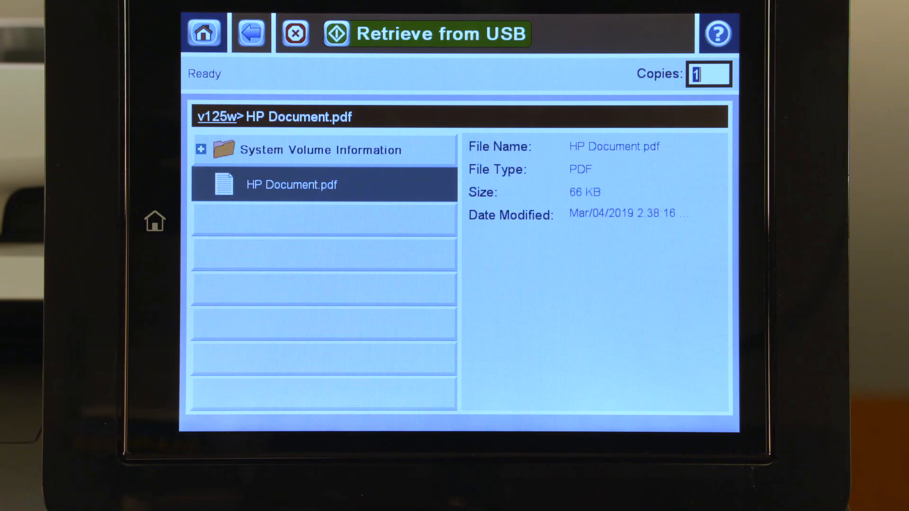
click(708, 74)
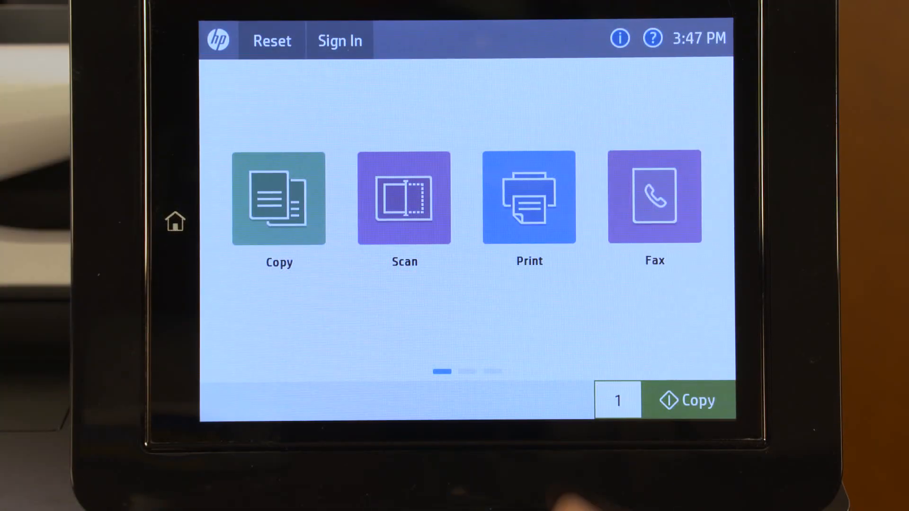
Choose HP Document.pdf under Print from USB Drive and print it
click(528, 198)
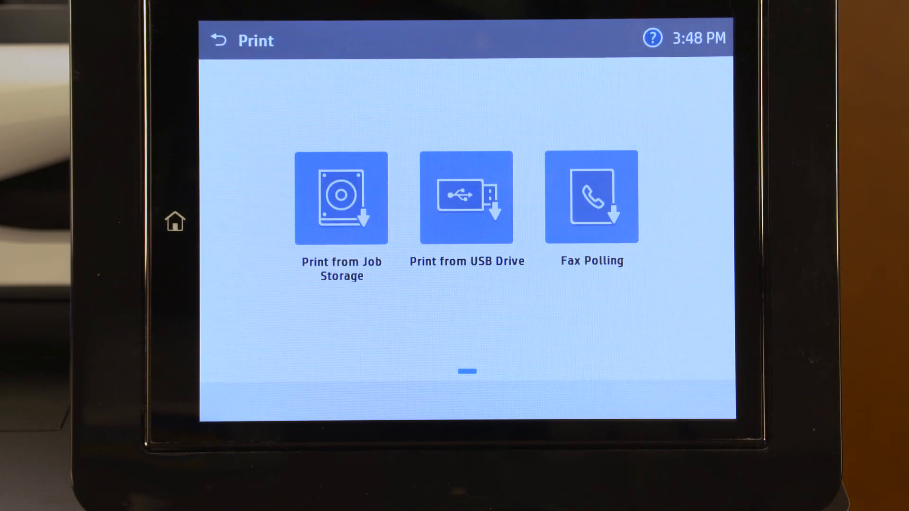
click(465, 199)
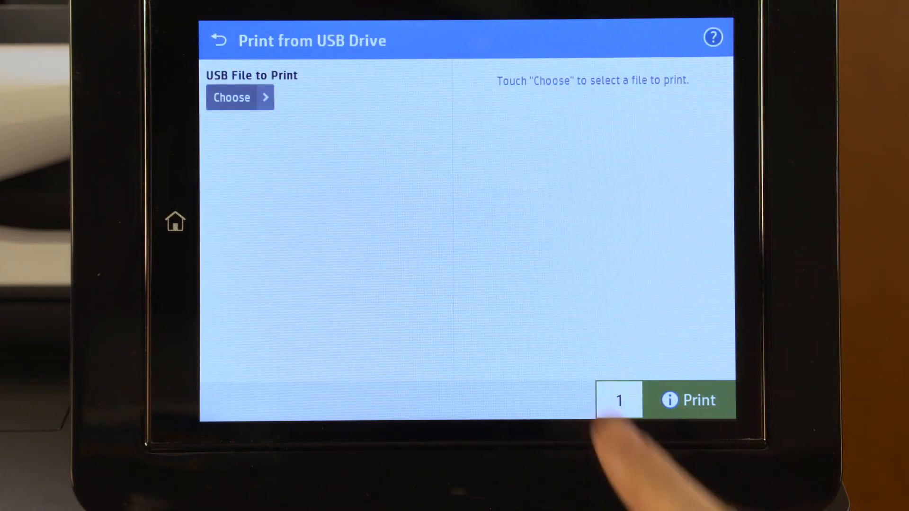
click(232, 97)
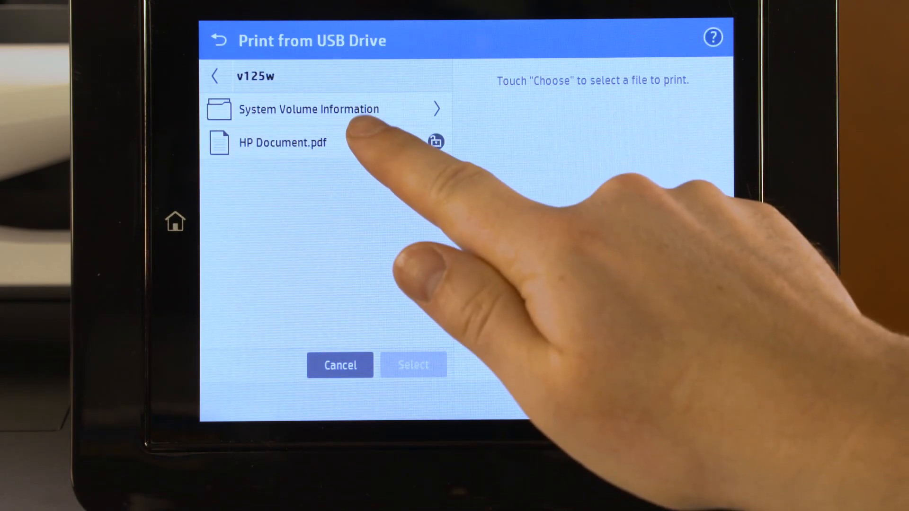
click(282, 142)
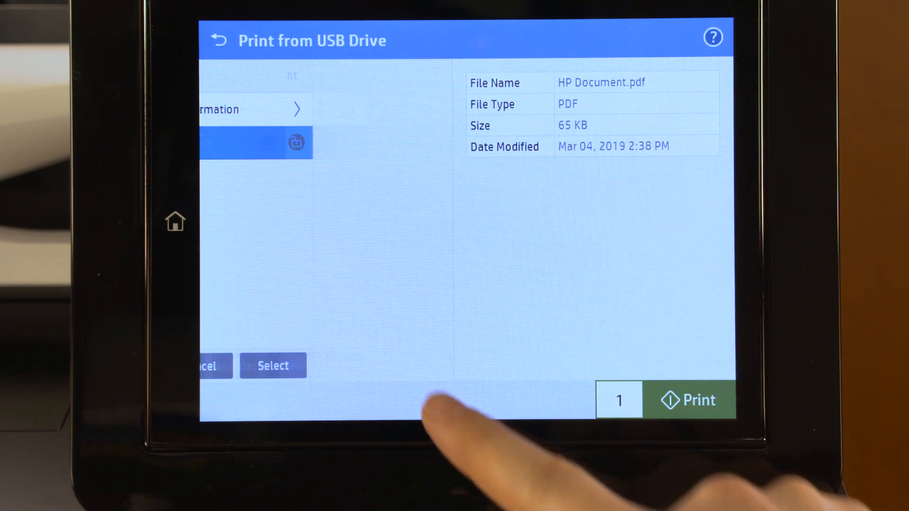
click(273, 365)
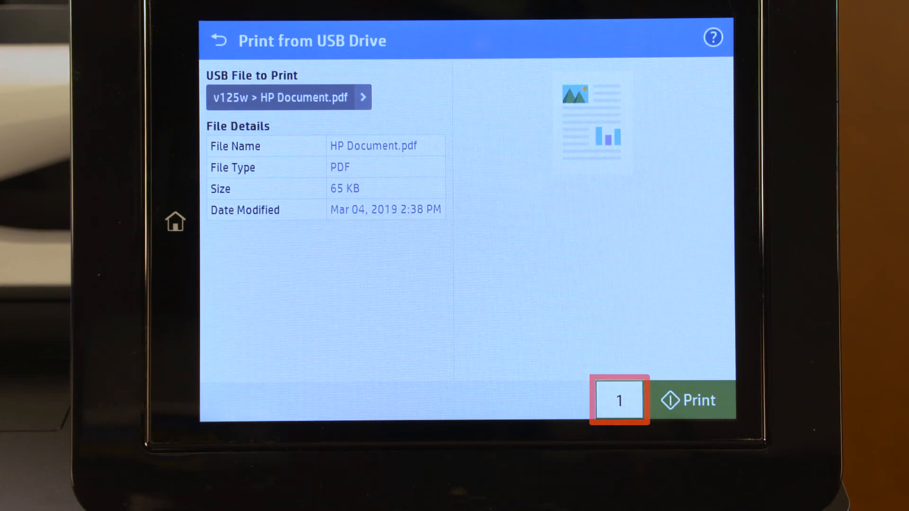
click(693, 401)
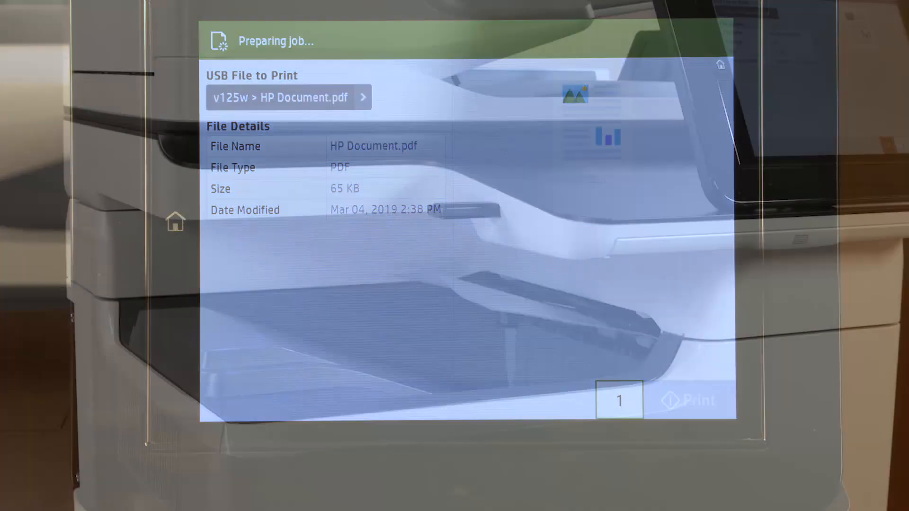